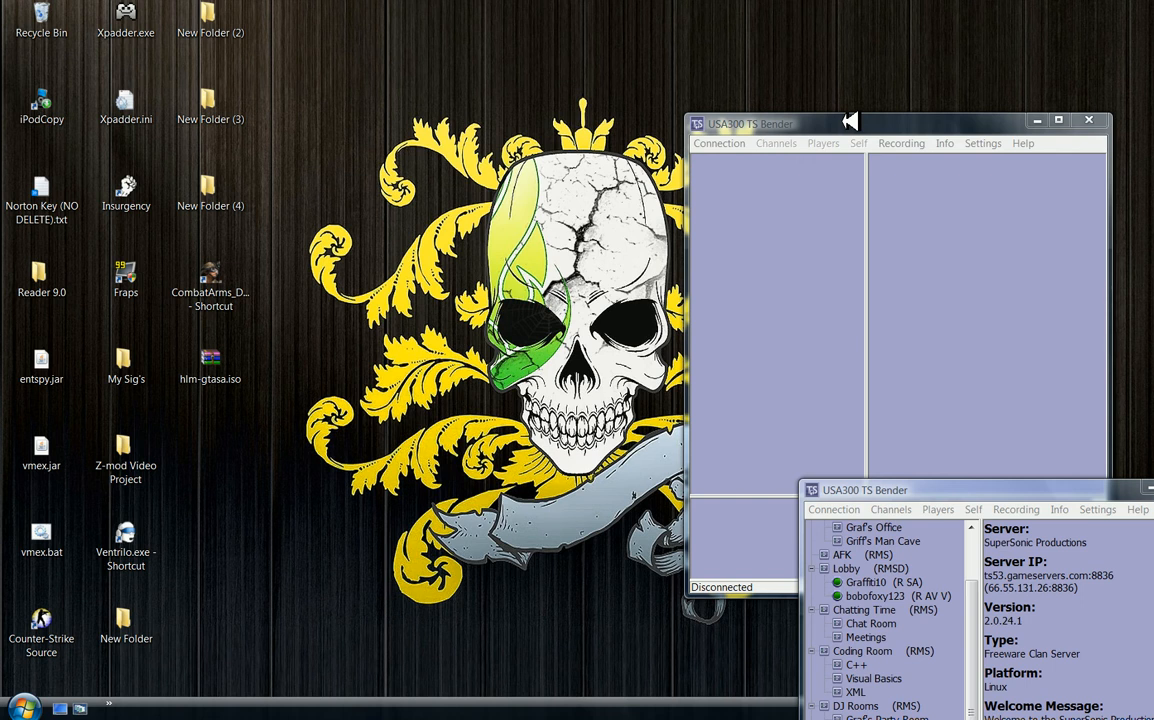
mouse_move(965, 500)
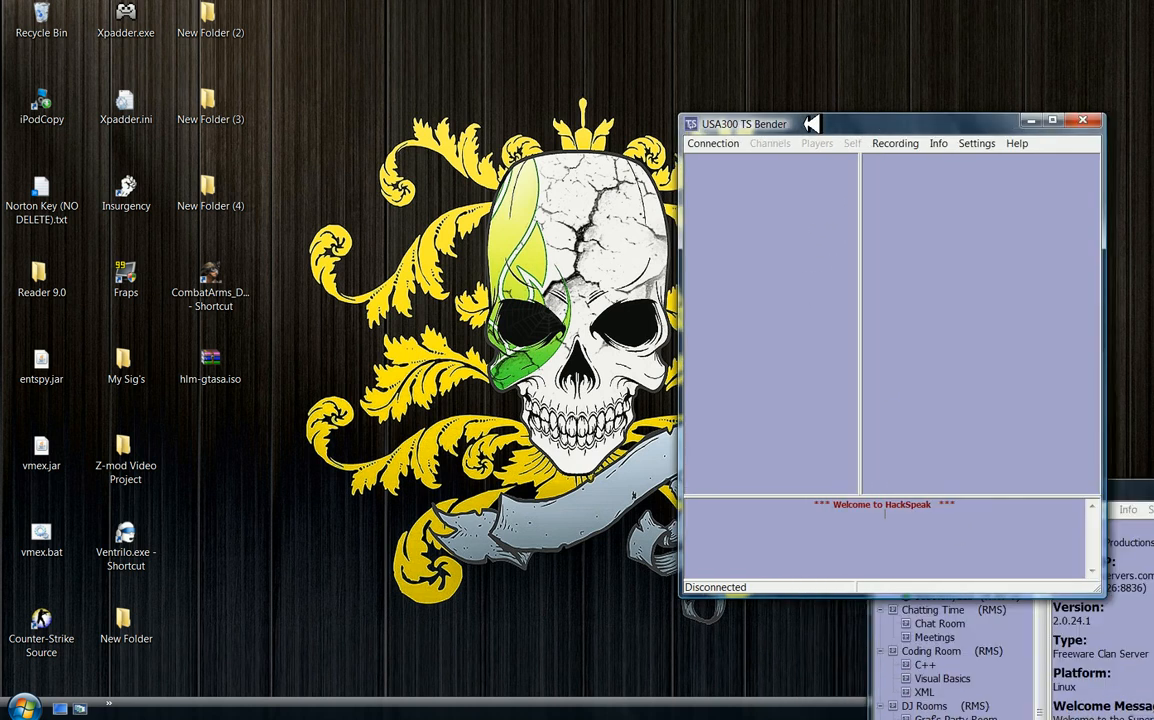
Open the Connection menu in the disconnected second client window.
left_click(405, 82)
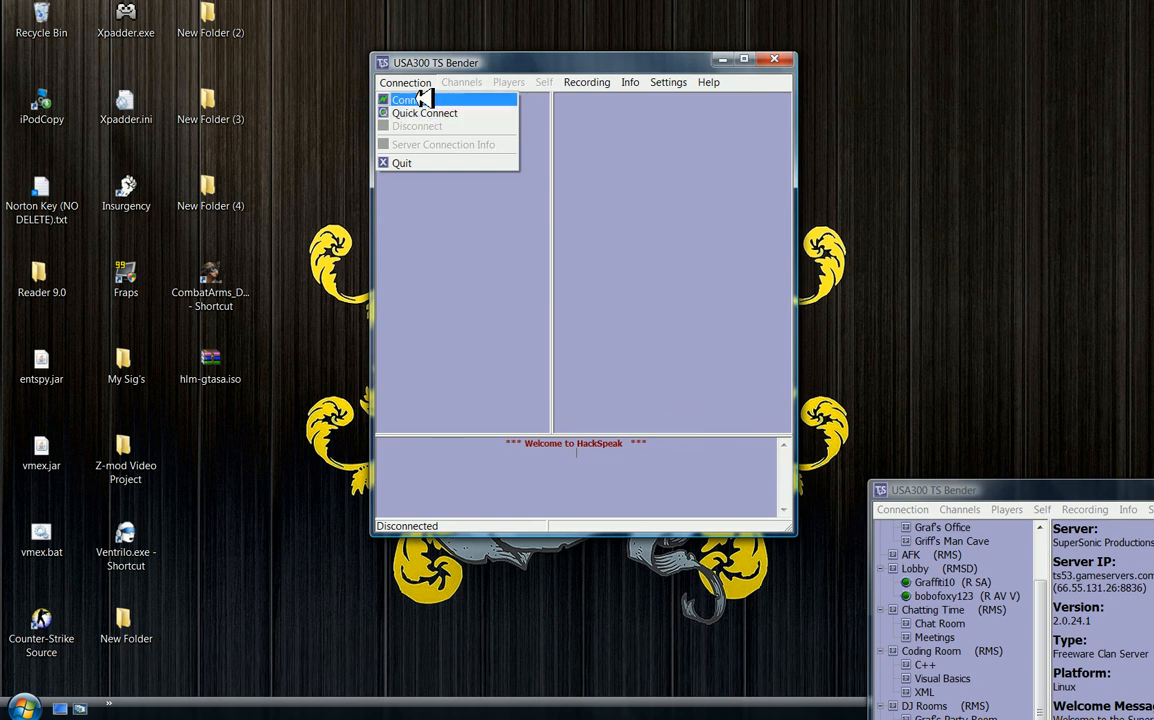
Add a new saved server entry named TEH SERVER to the server list.
left_click(404, 99)
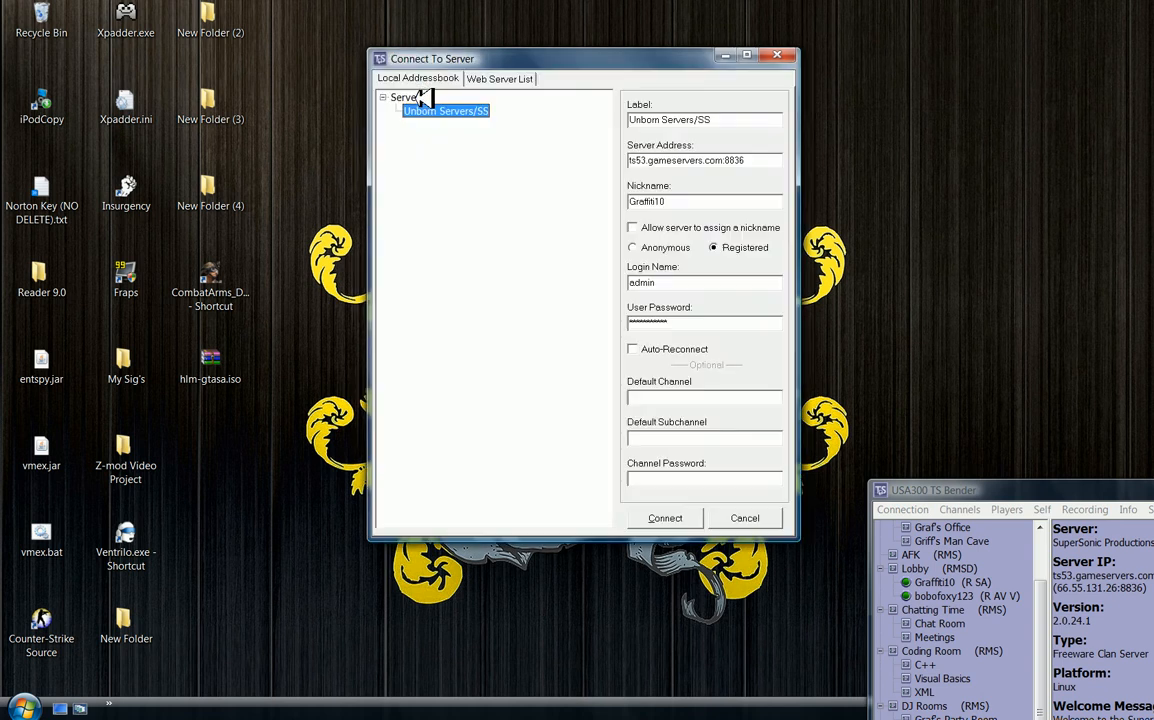
right_click(445, 110)
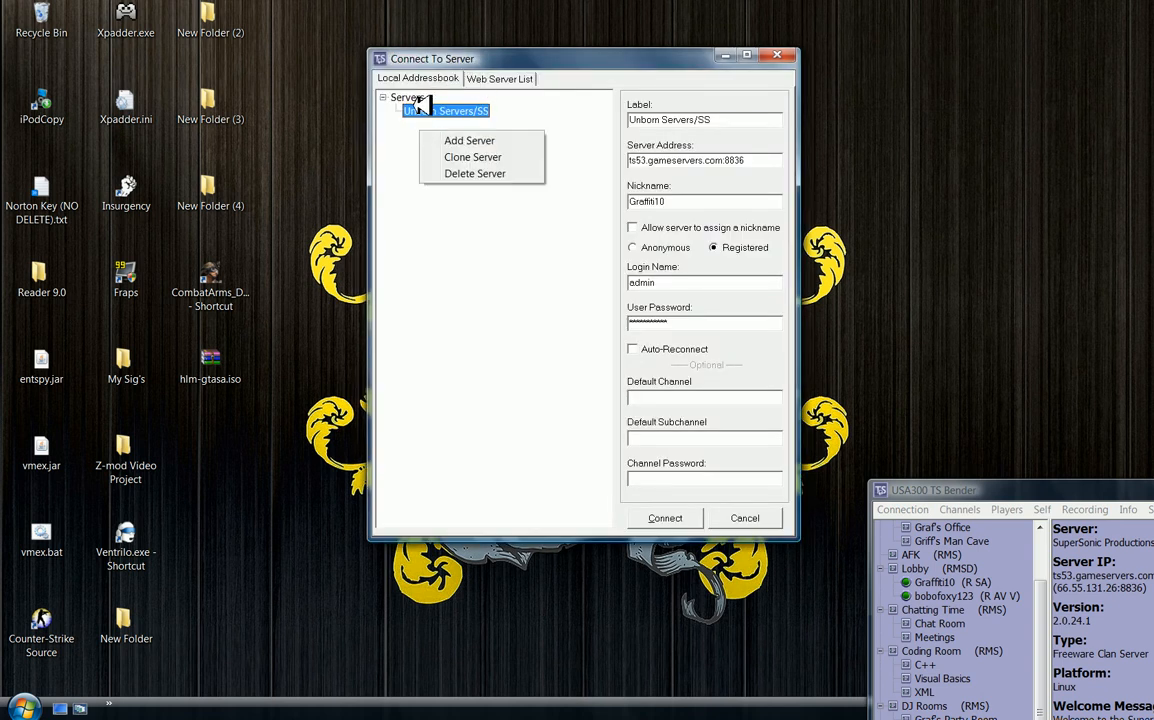
left_click(468, 140)
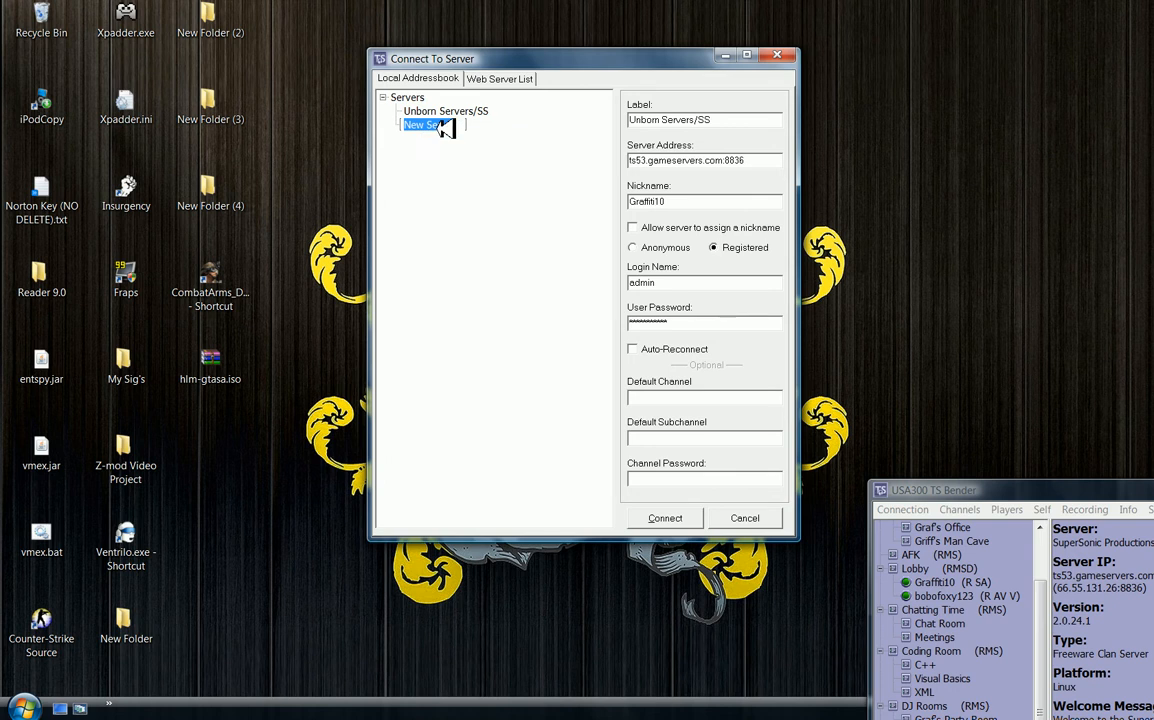
type("TEH SERVER")
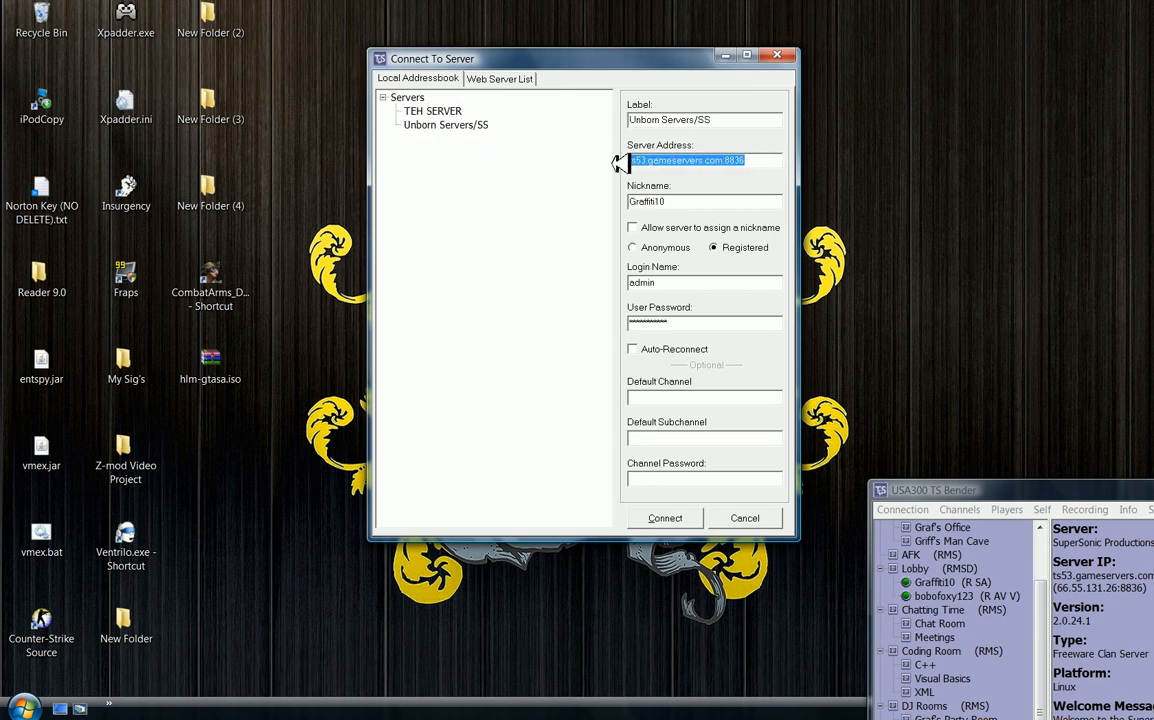
left_click(445, 124)
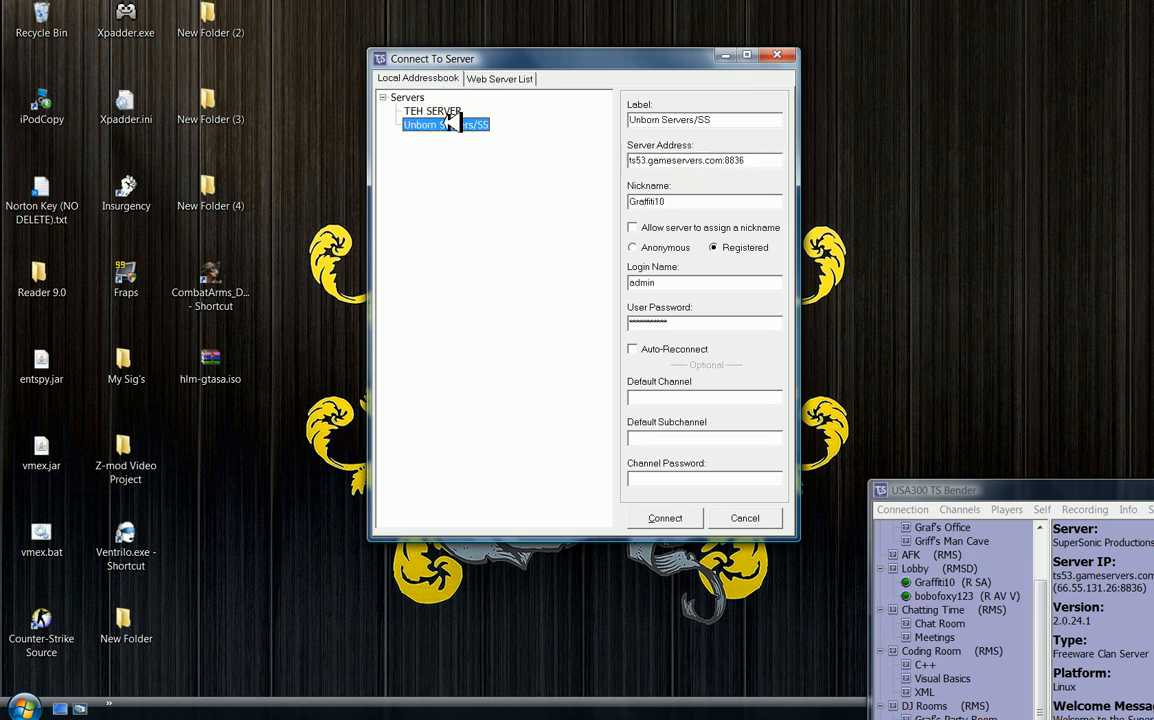
left_click(432, 110)
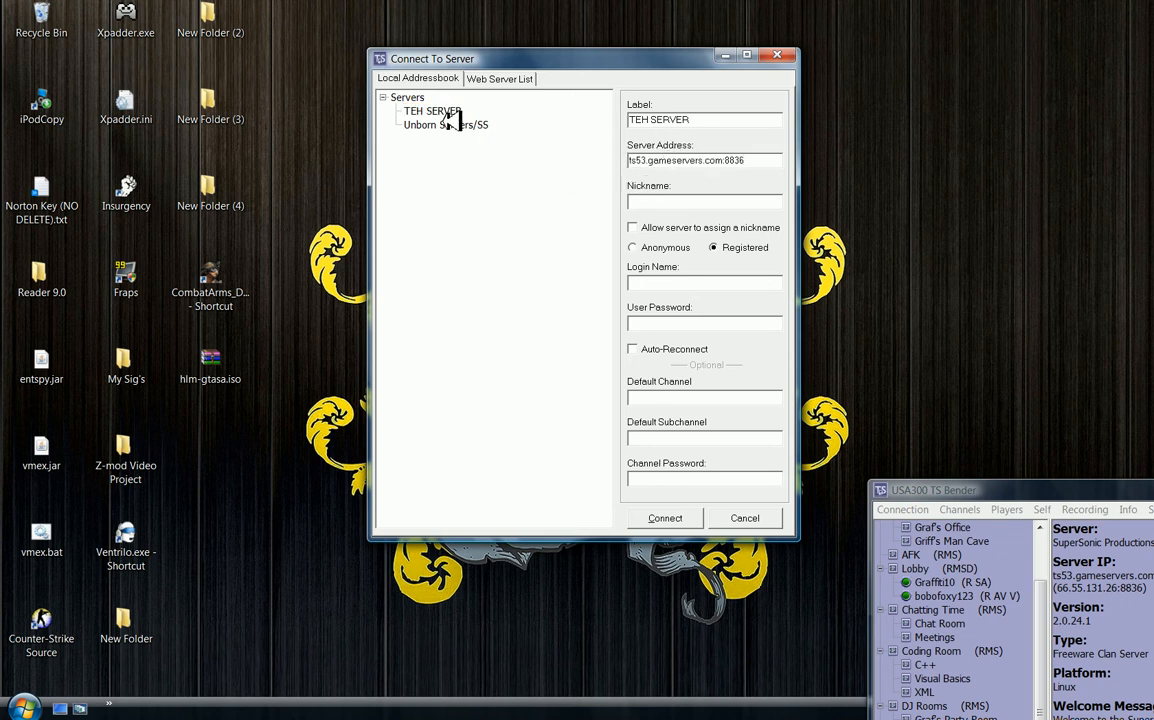
Set the nickname tehnoob411, choose Anonymous login, and connect to TEH SERVER.
left_click(432, 110)
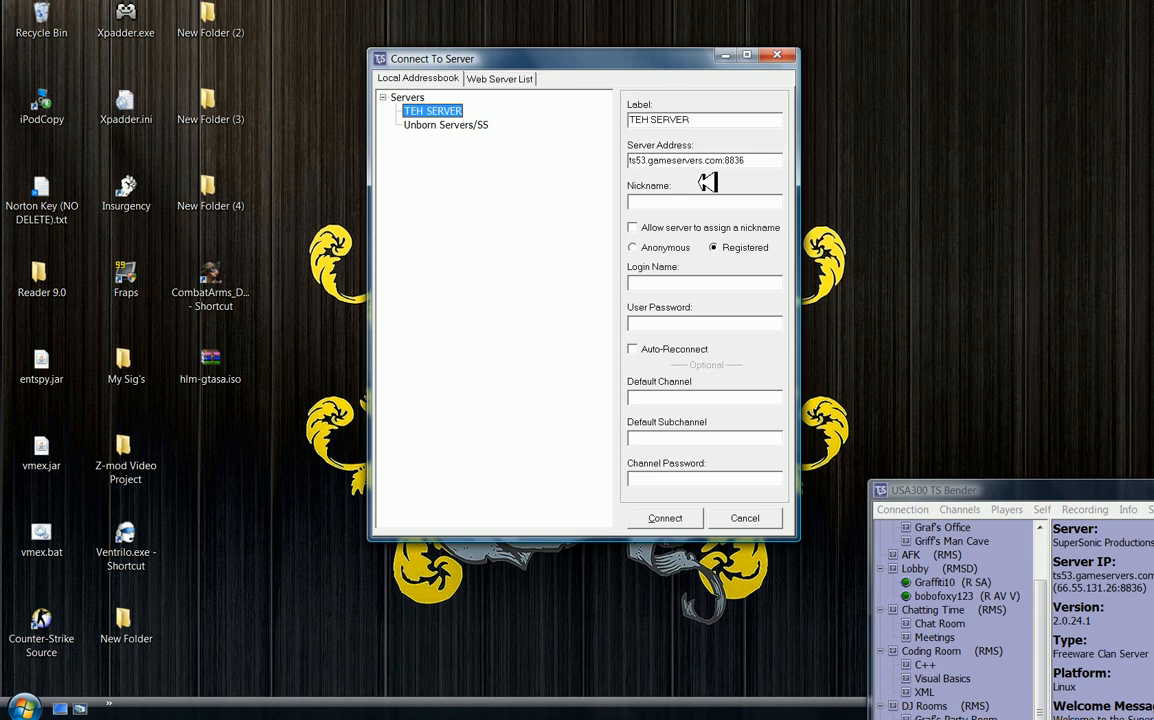
type("tehnoob411")
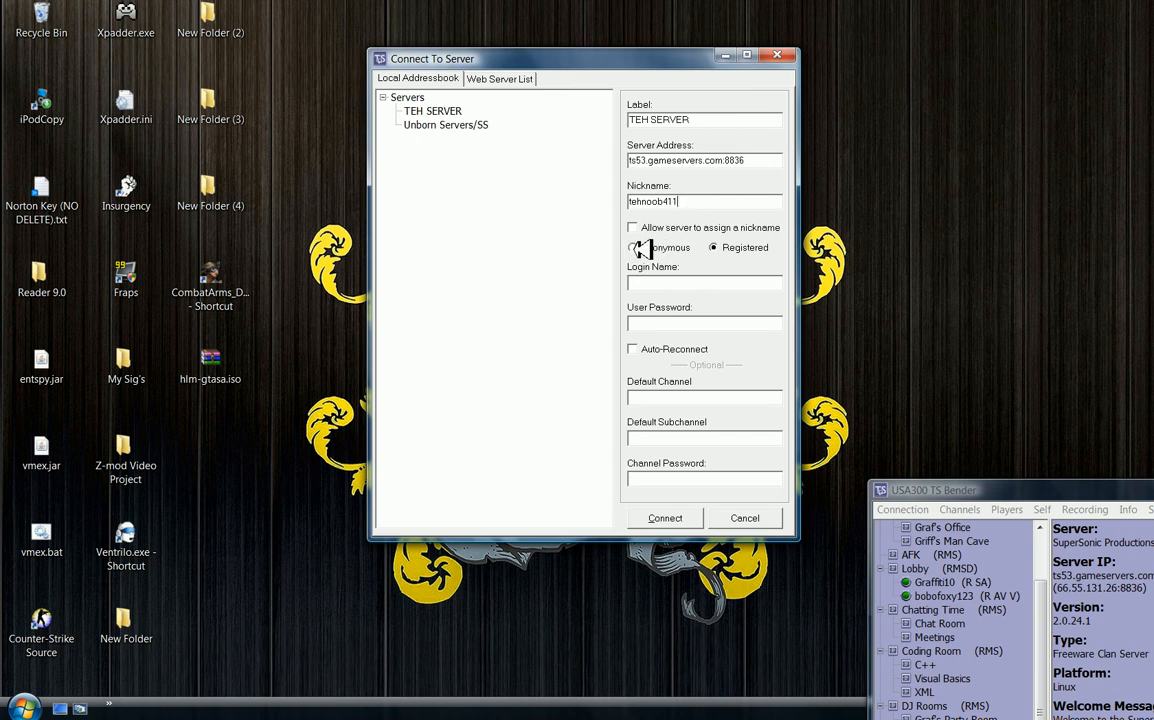
left_click(632, 247)
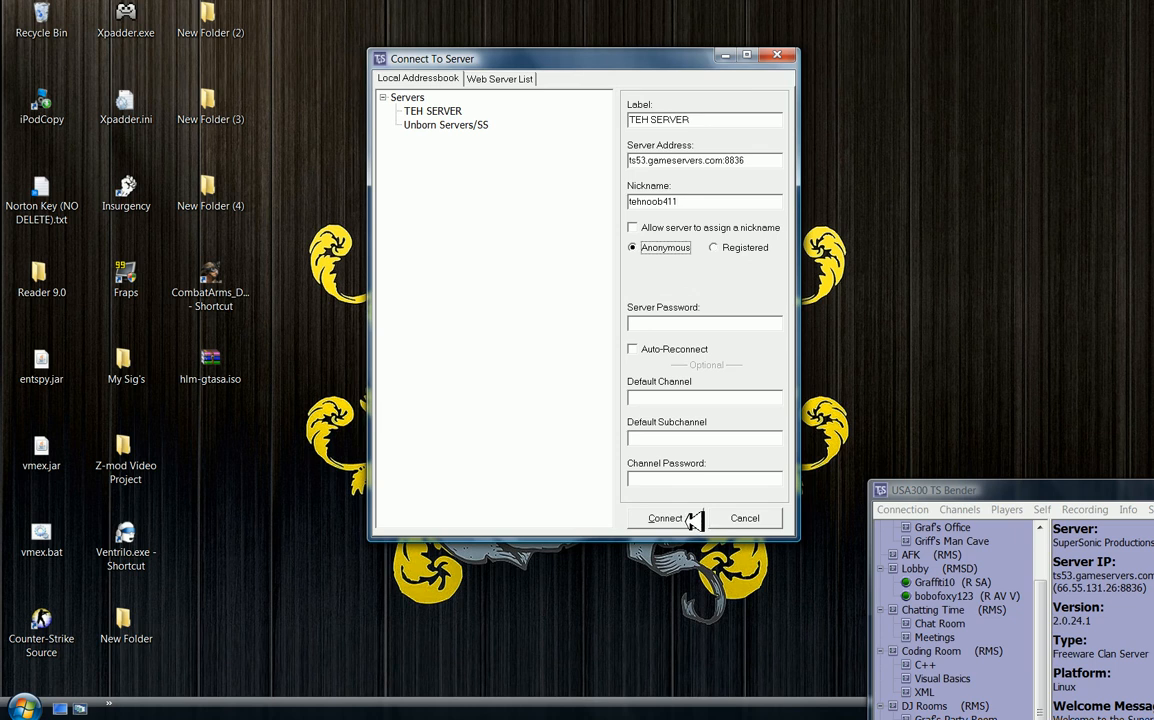
left_click(664, 518)
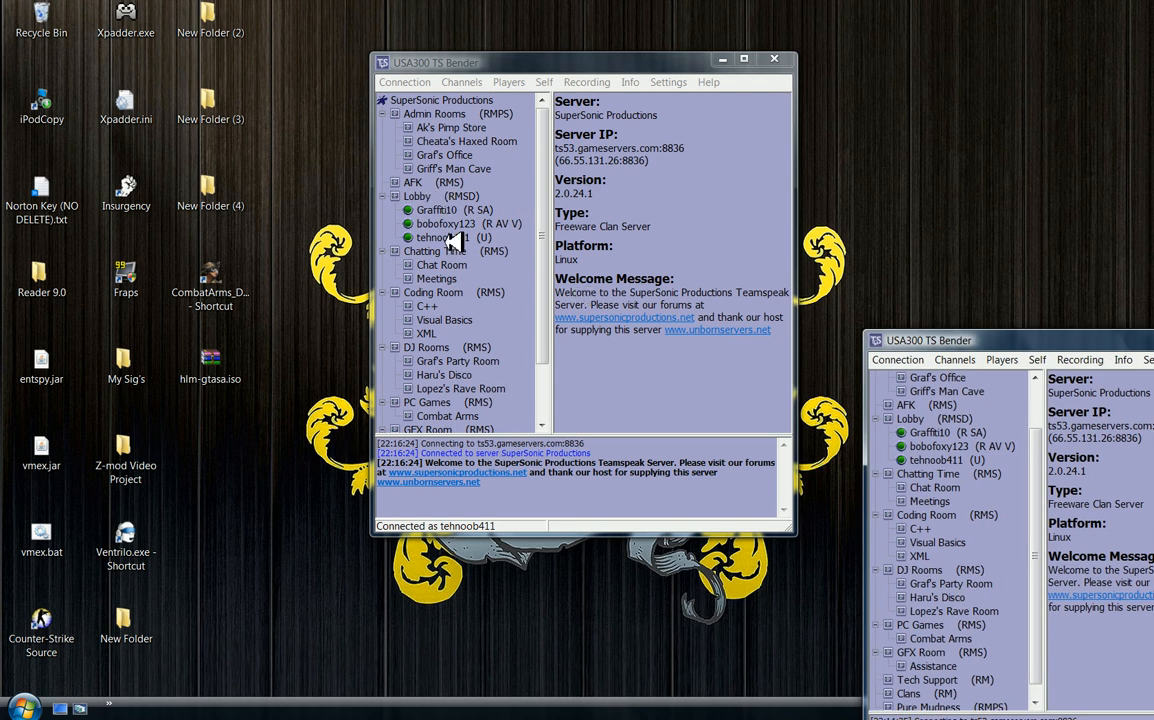
right_click(453, 210)
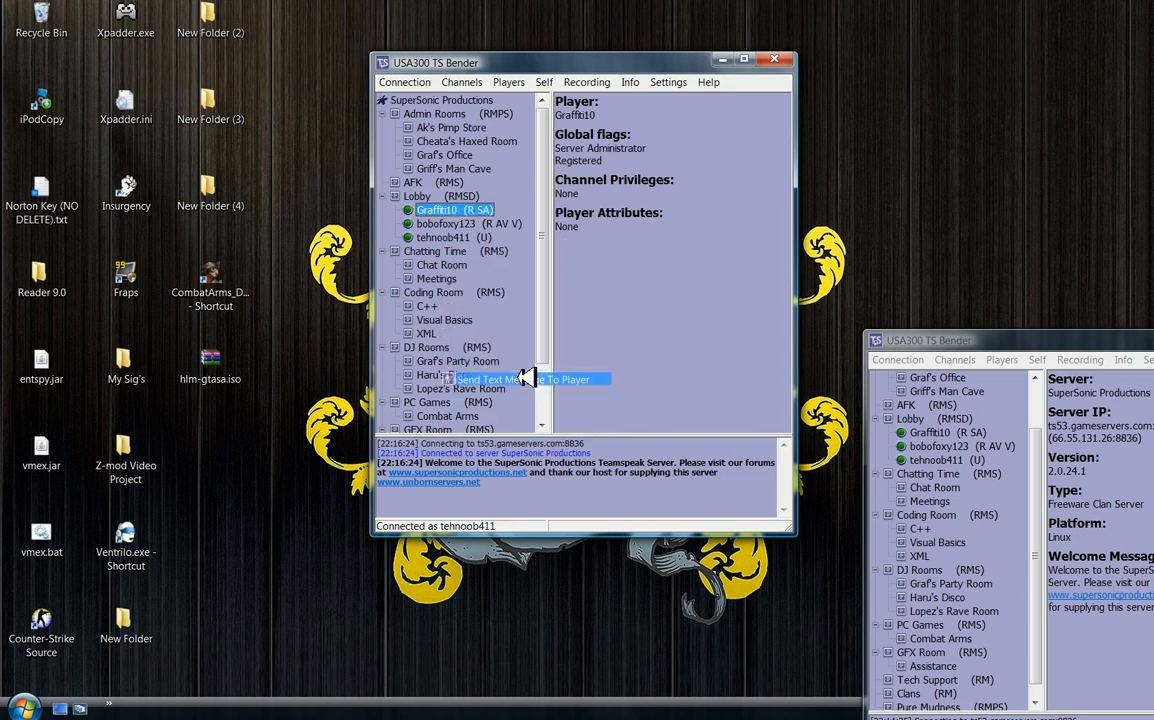
left_click(495, 379)
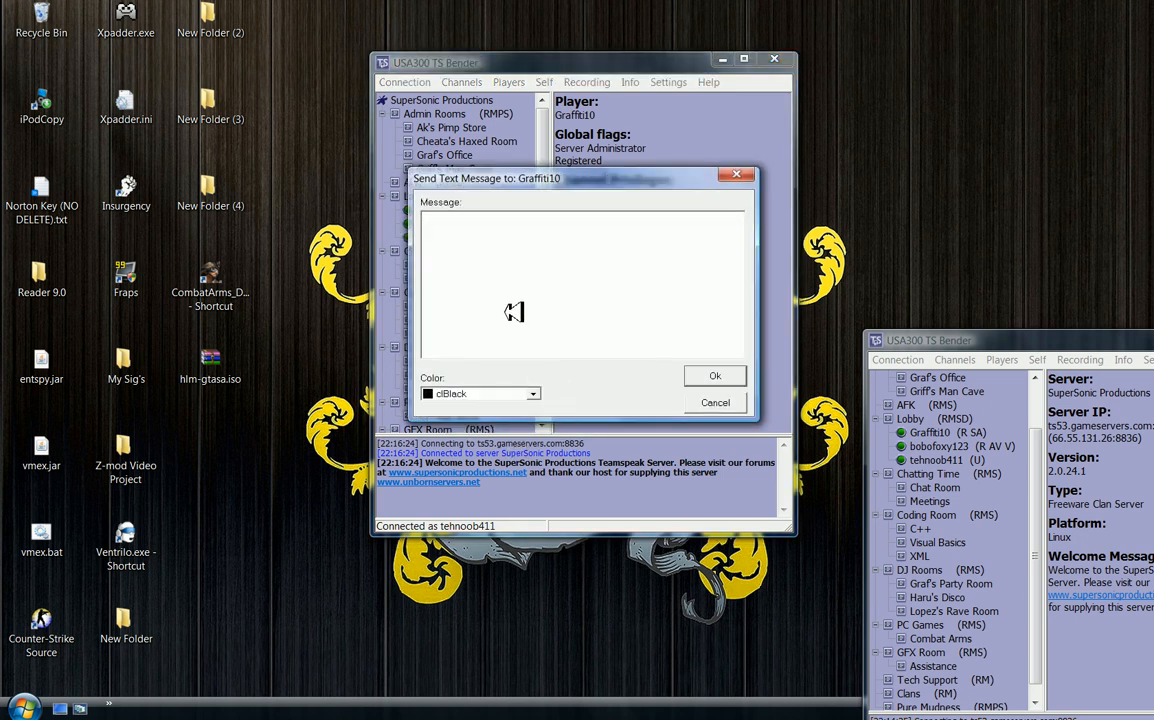
type("may i have reg")
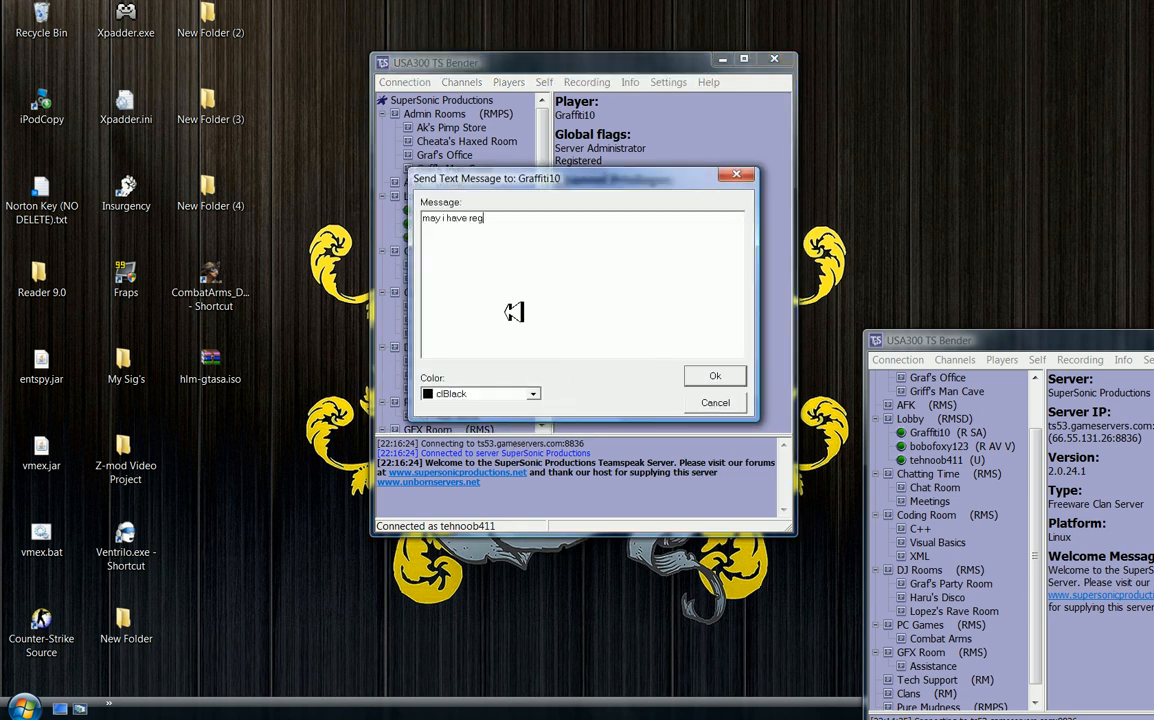
type("istration")
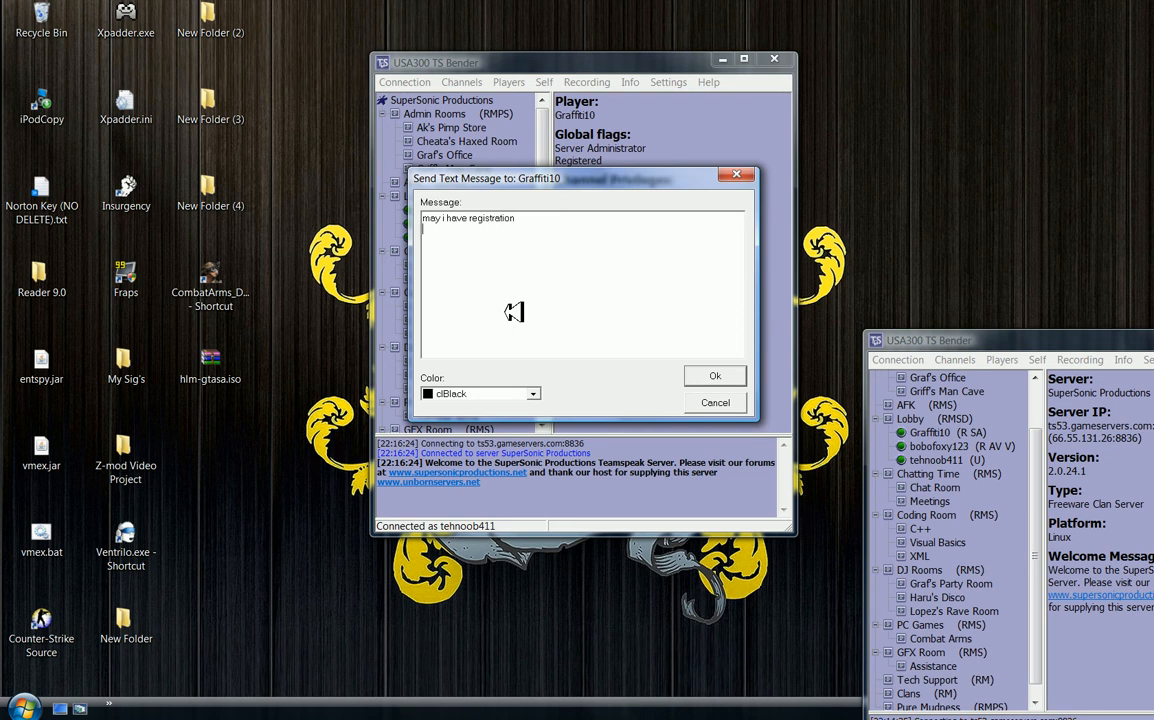
left_click(715, 375)
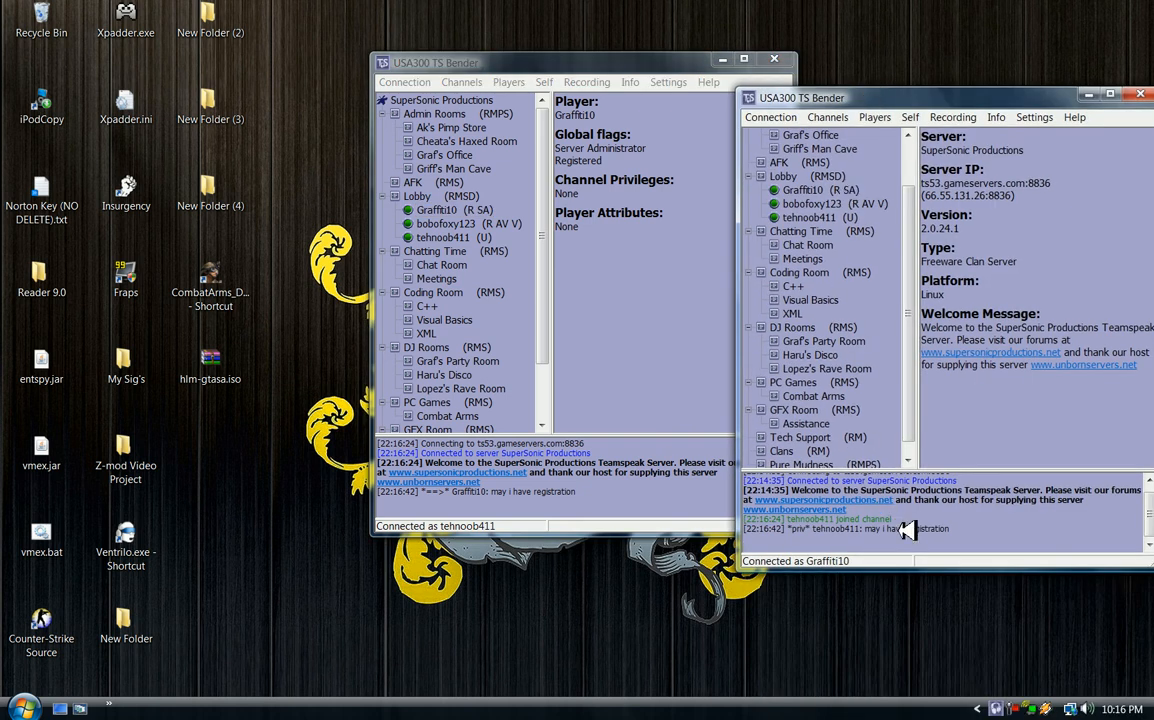
As Graffiti10, set Allow Registration on tehnoob411's player entry.
right_click(818, 189)
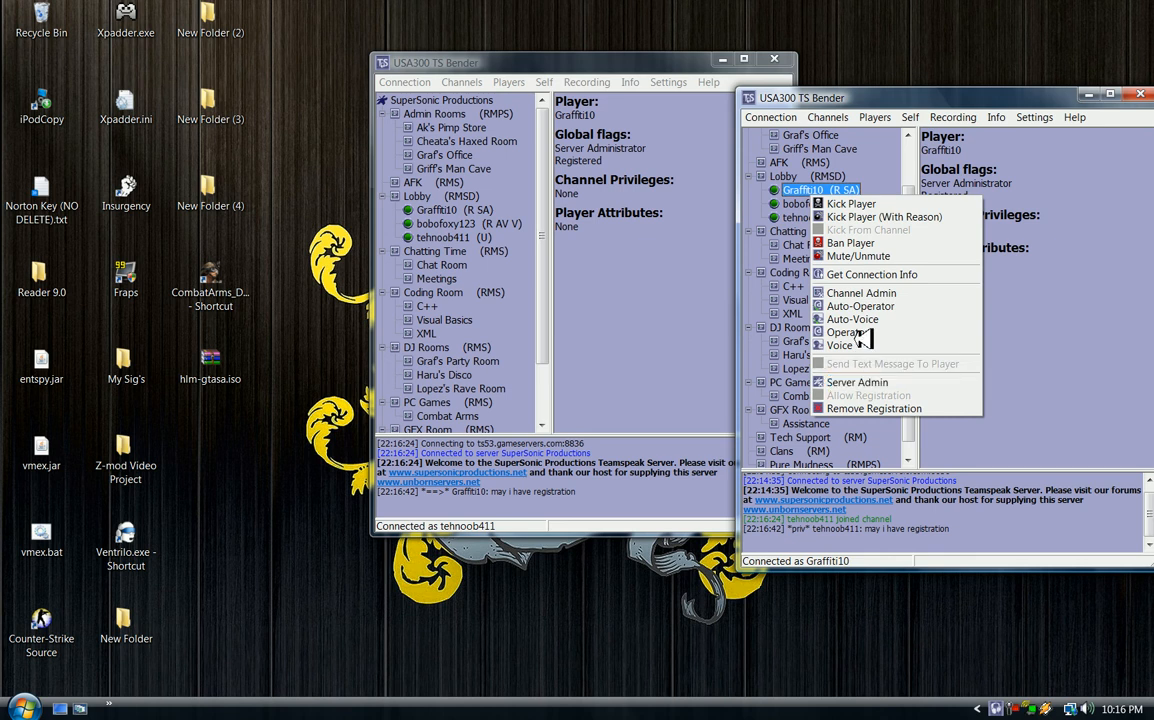
mouse_move(856, 382)
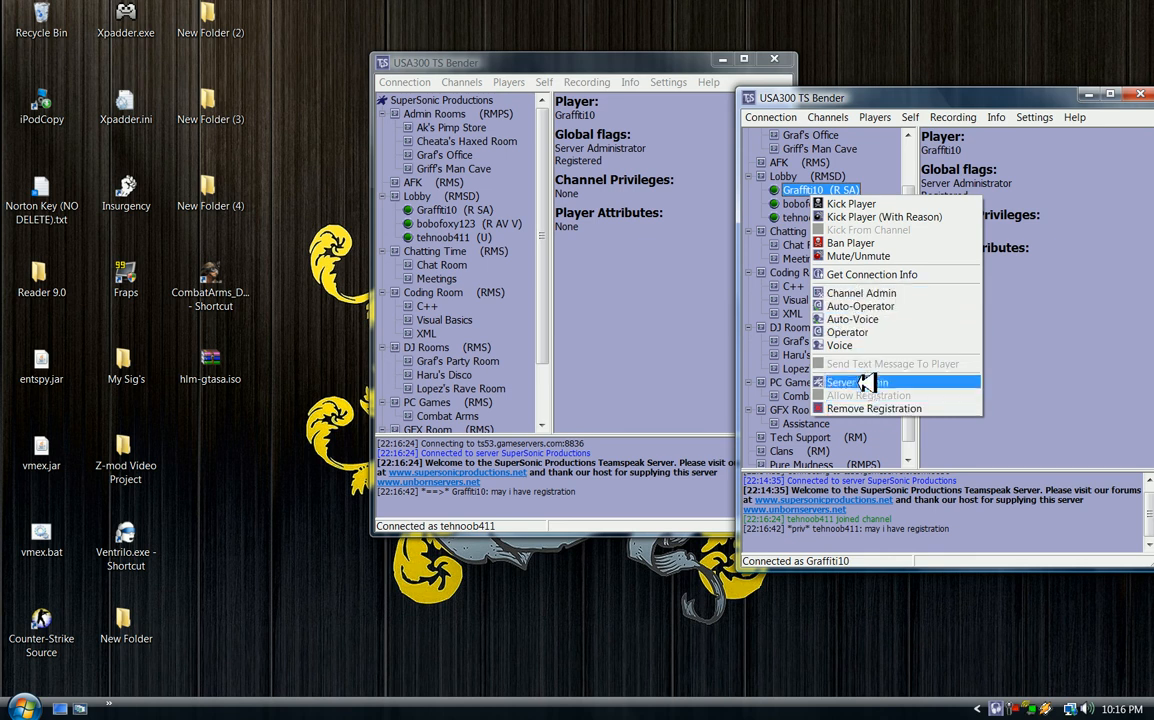
mouse_move(858, 256)
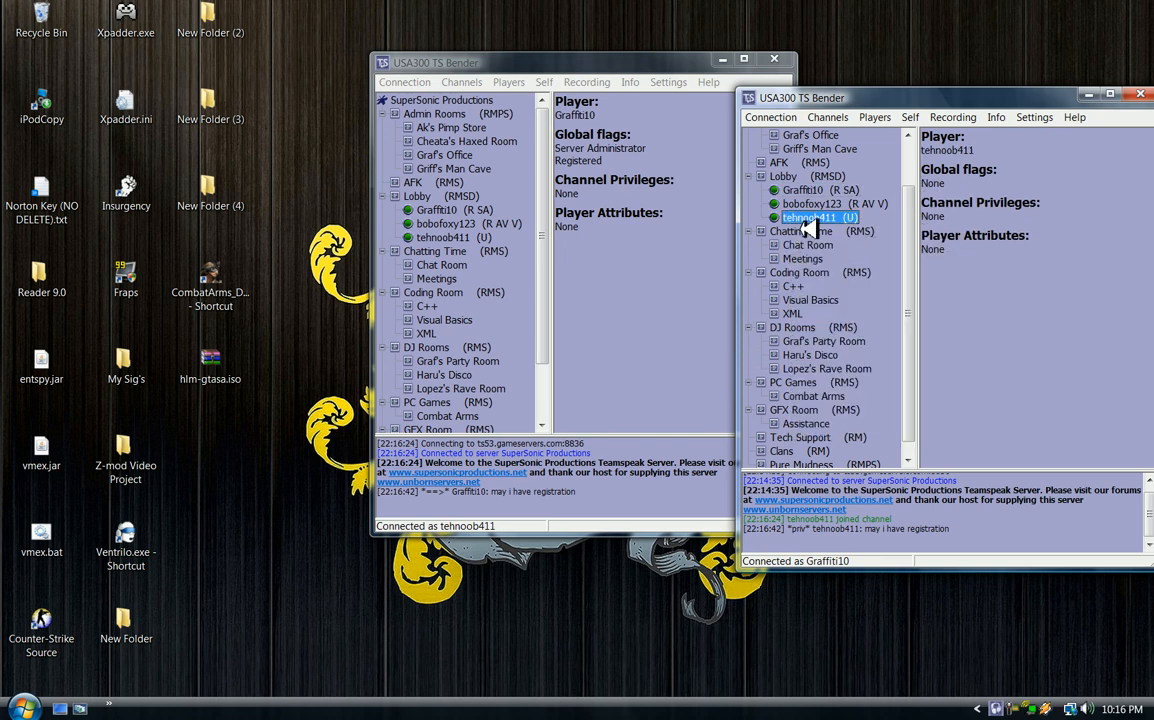
right_click(810, 217)
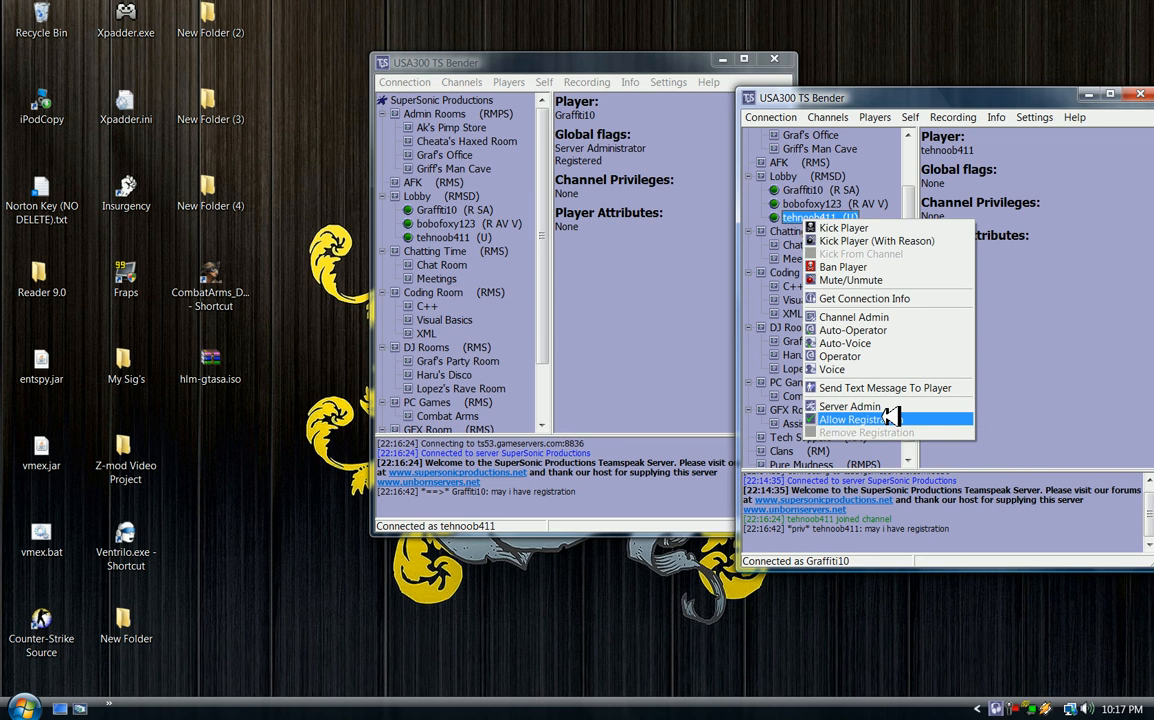
left_click(855, 419)
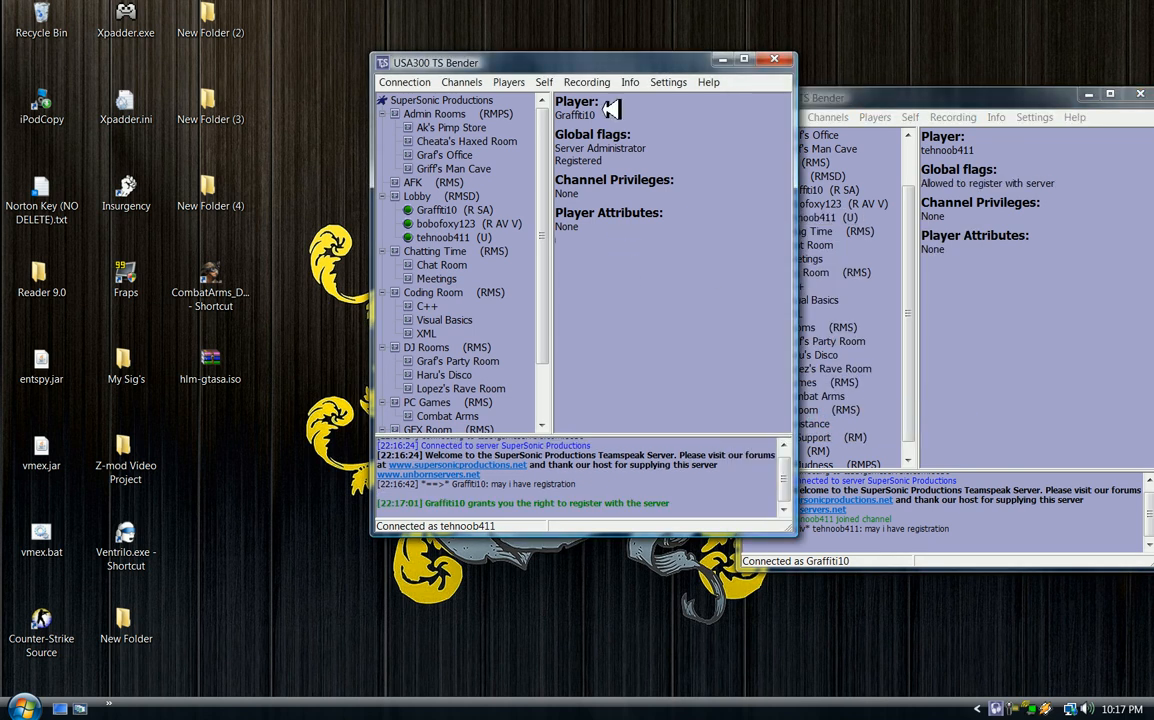
left_click(544, 82)
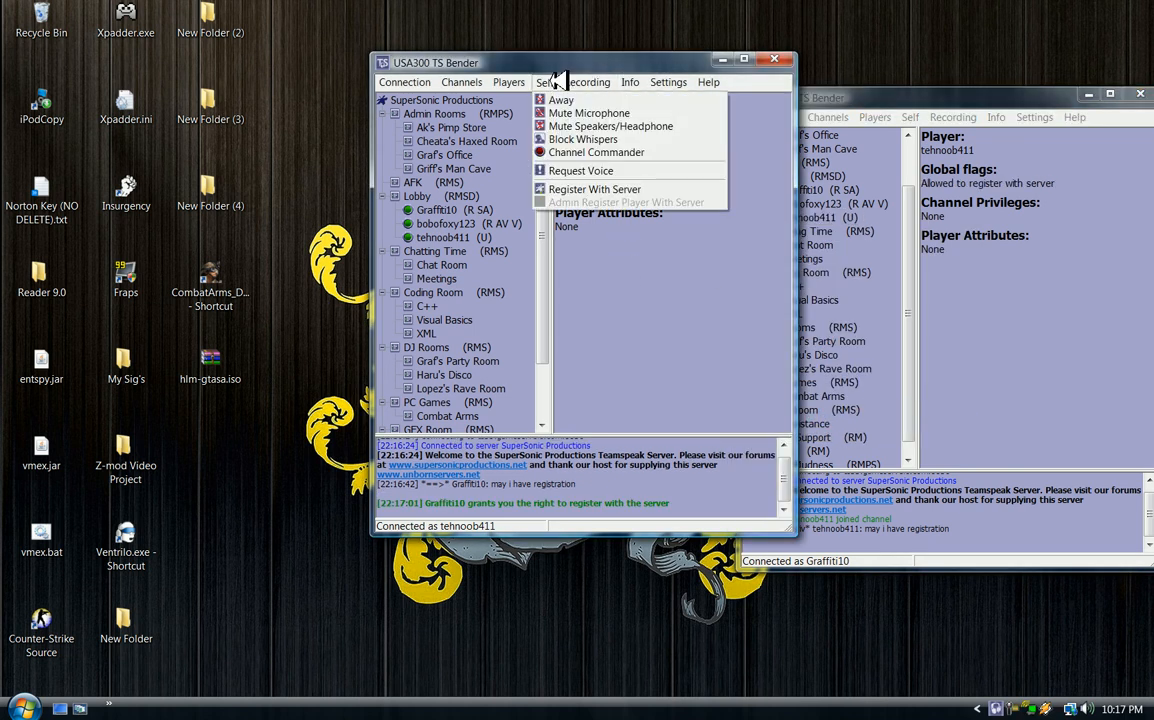
Register with the server under login name 'tehnoob', then close the registration form.
left_click(595, 189)
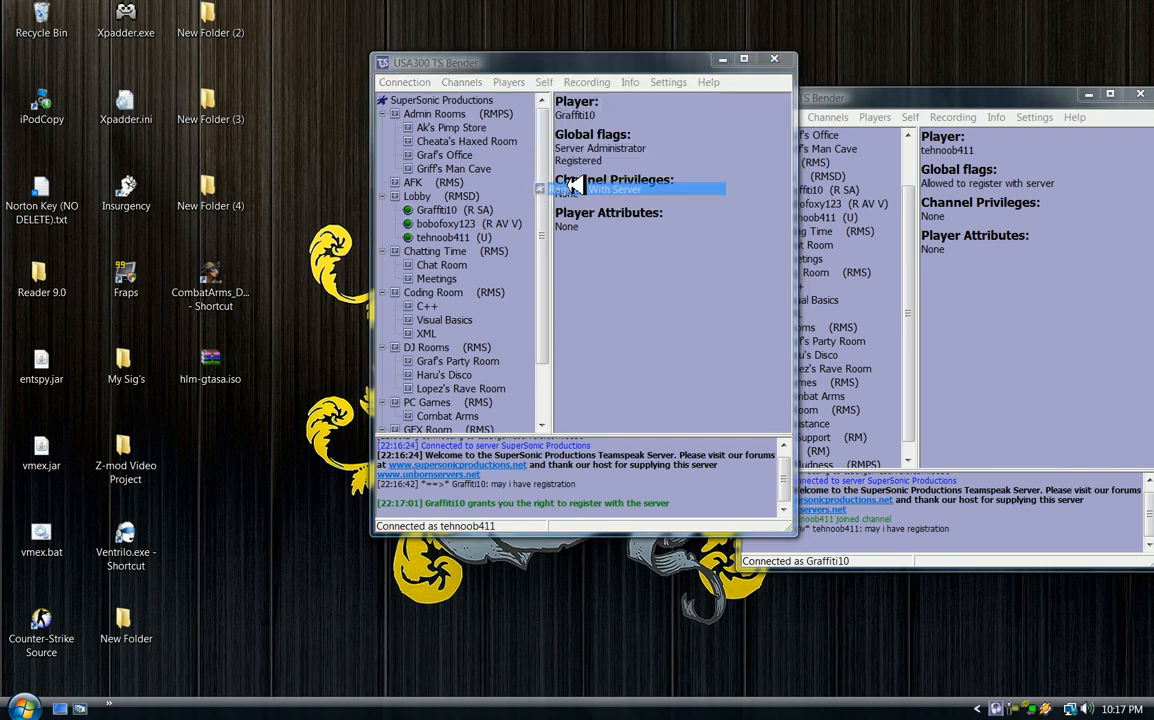
left_click(614, 189)
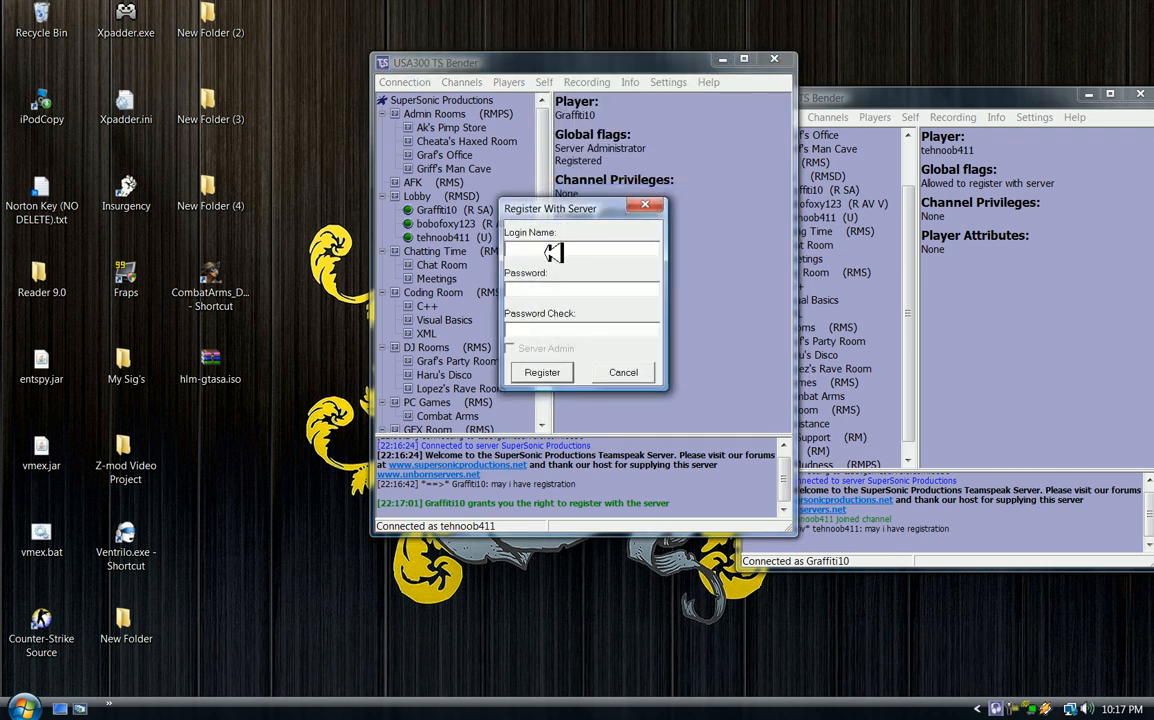
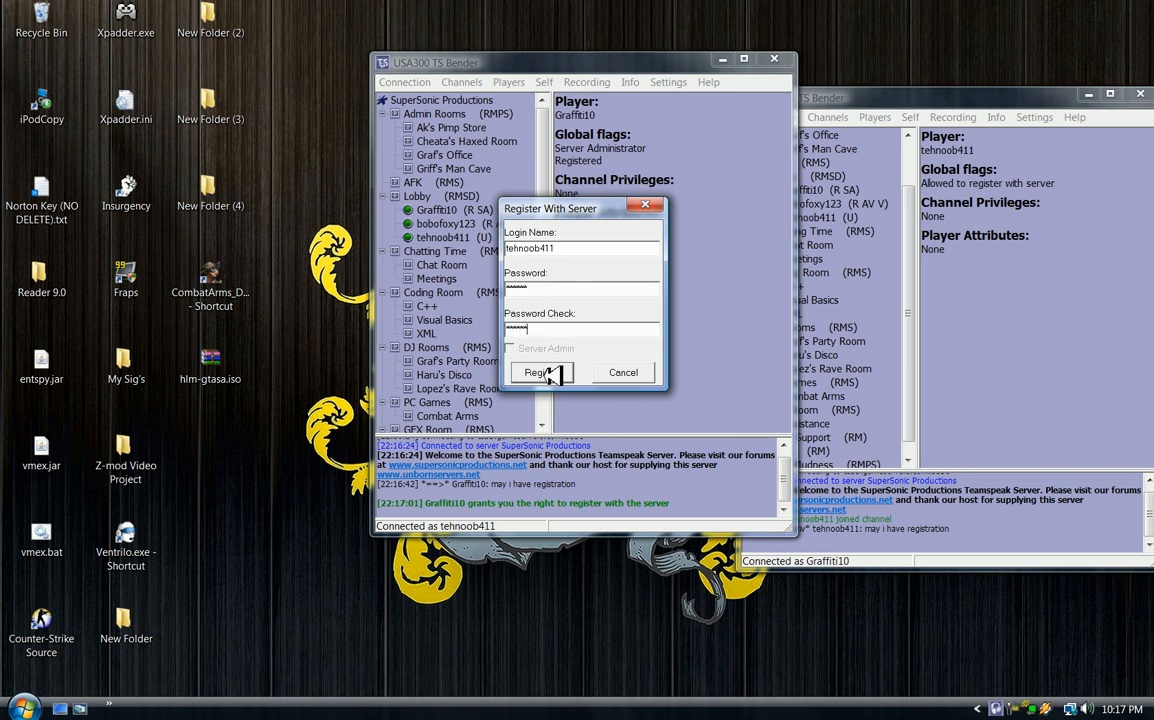
left_click(540, 372)
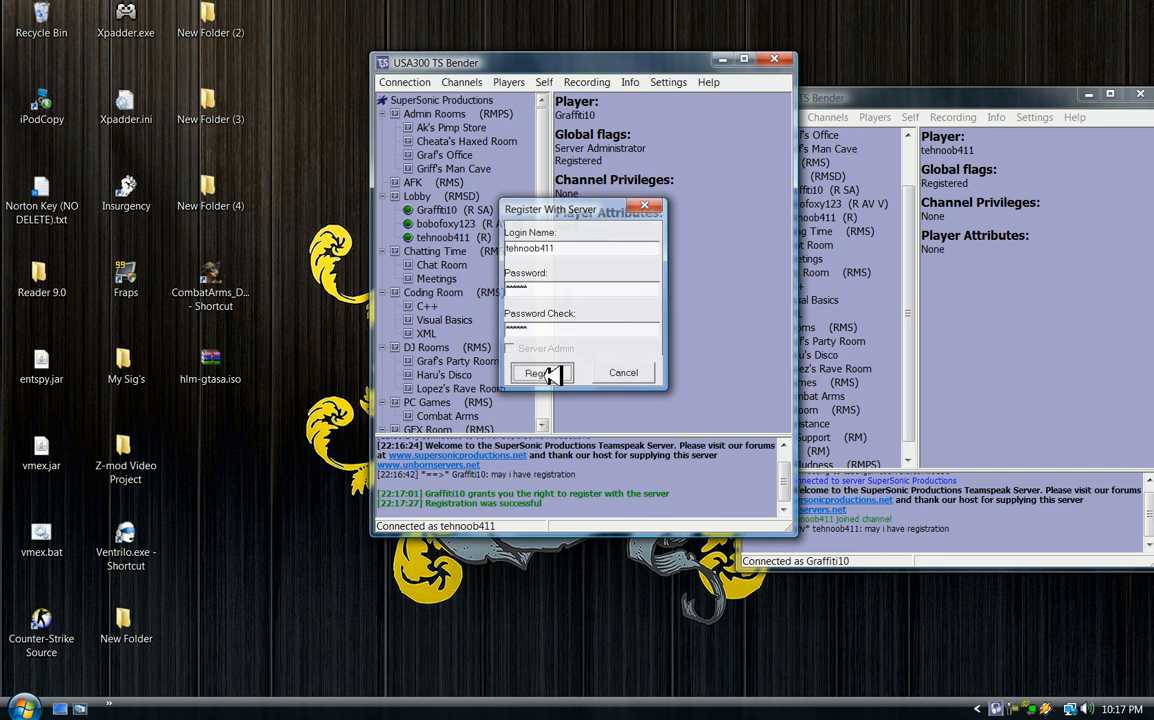
left_click(536, 372)
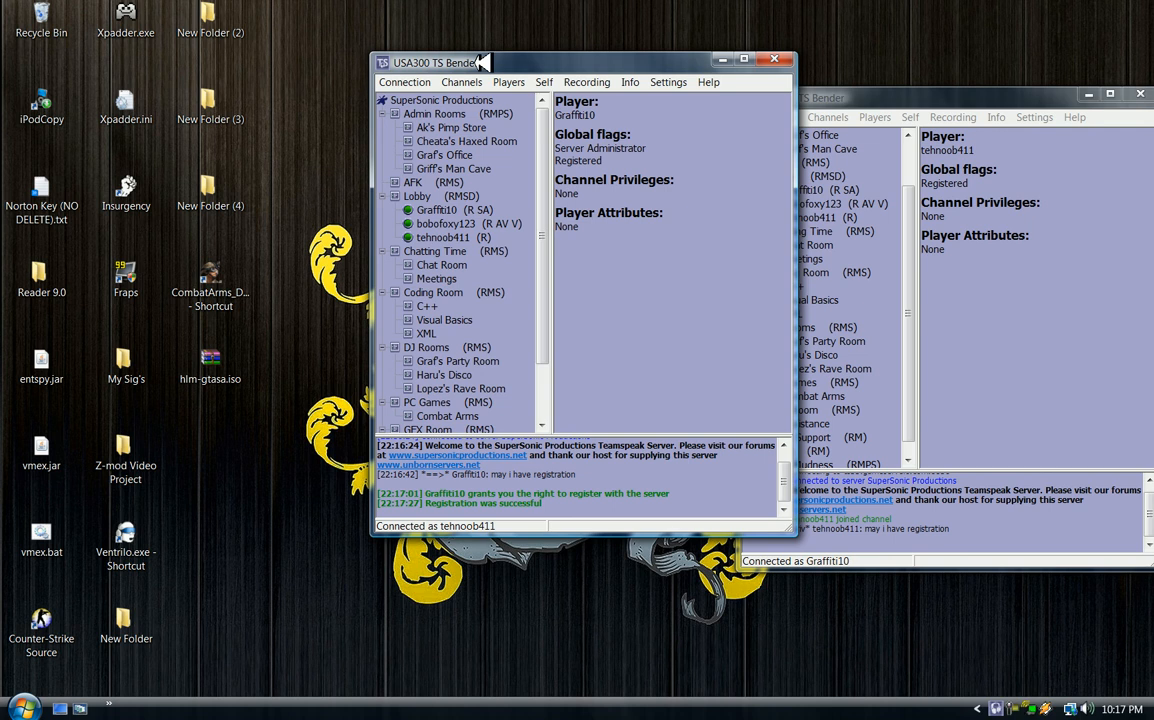
mouse_move(1143, 682)
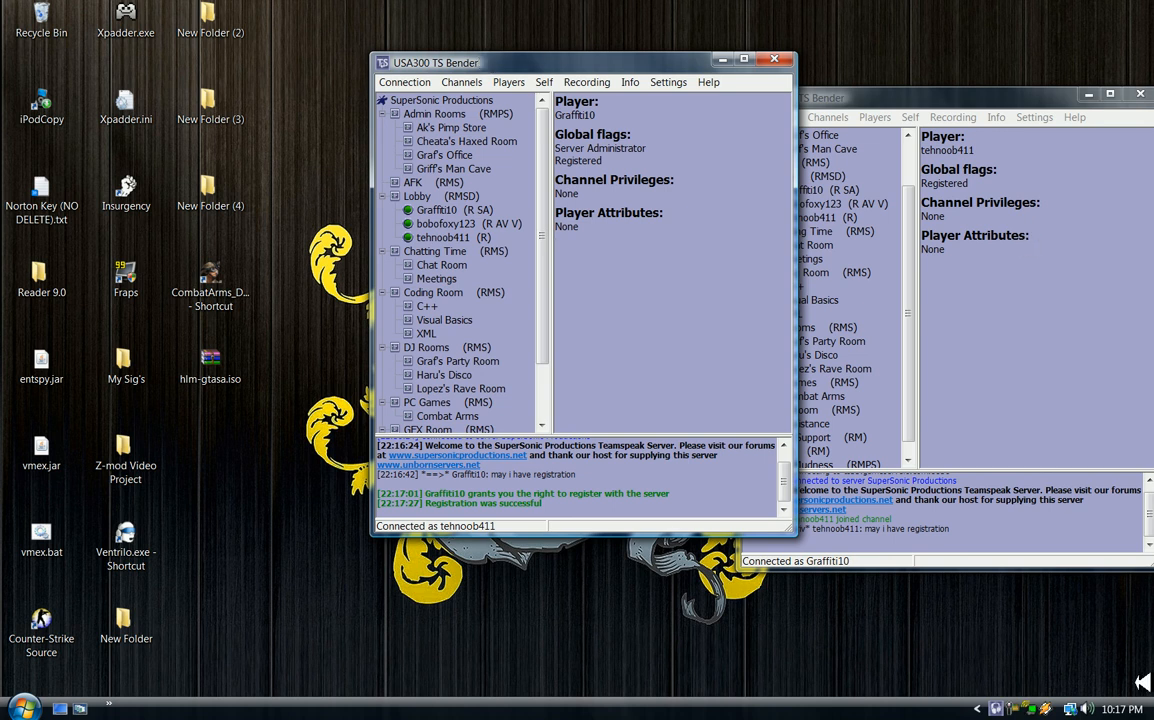